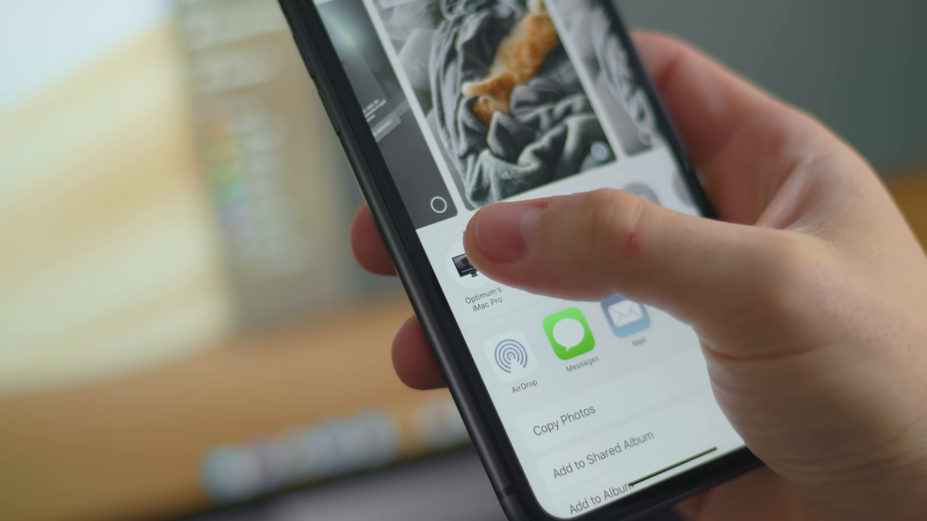
Send the selected photos from the iPhone share sheet to the nearby iMac Pro via AirDrop
left_click(484, 272)
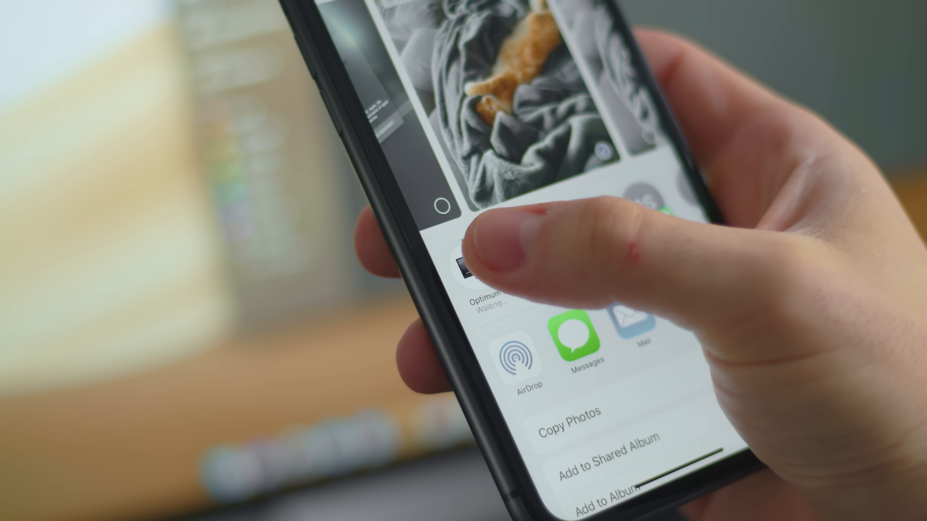
left_click(485, 272)
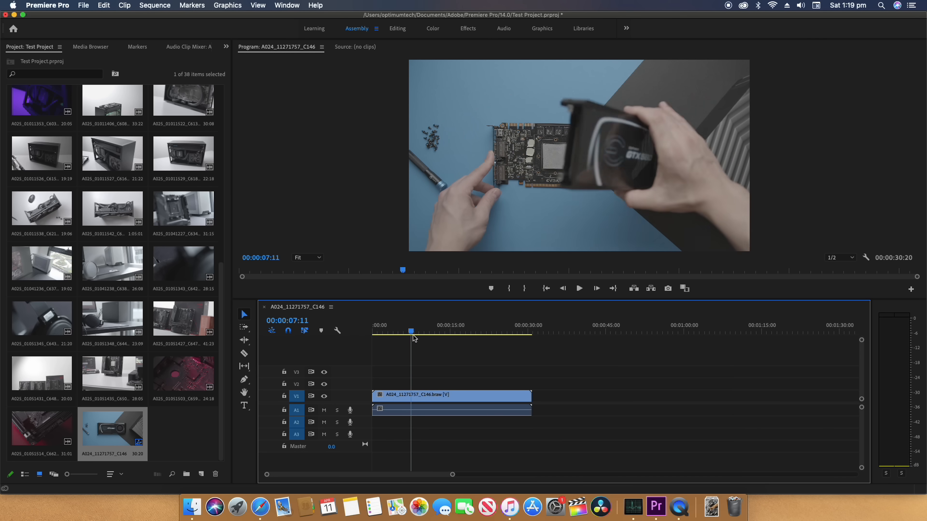
In the Color workspace, lift the graphics card clip's shadows to 15.2 in Lumetri Basic Correction
left_click(432, 29)
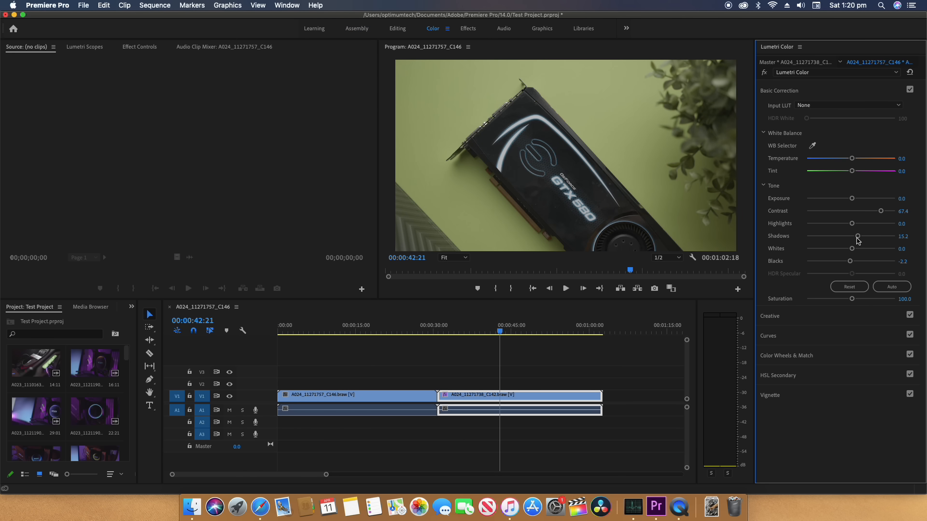
left_click_drag(852, 298, 873, 299)
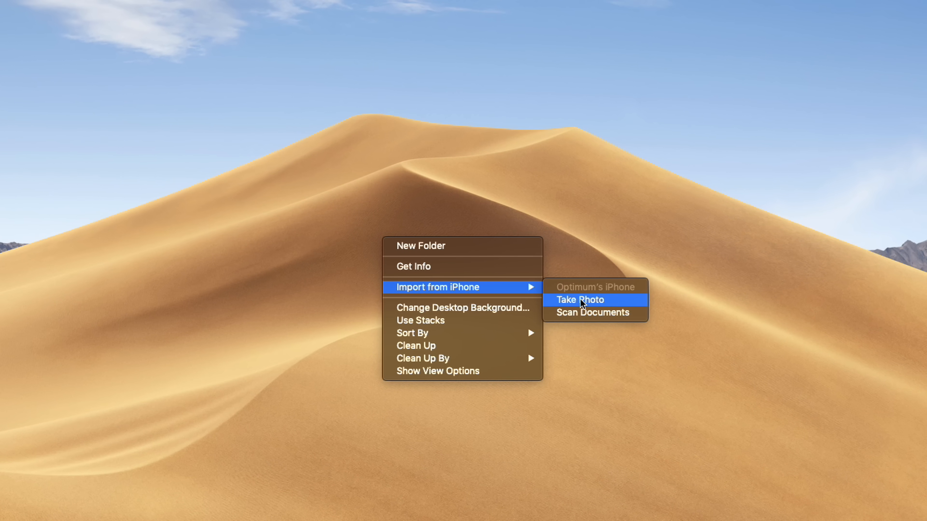
Attempt Import from iPhone > Take Photo onto the desktop, then dismiss the timed-out import alert
left_click(579, 300)
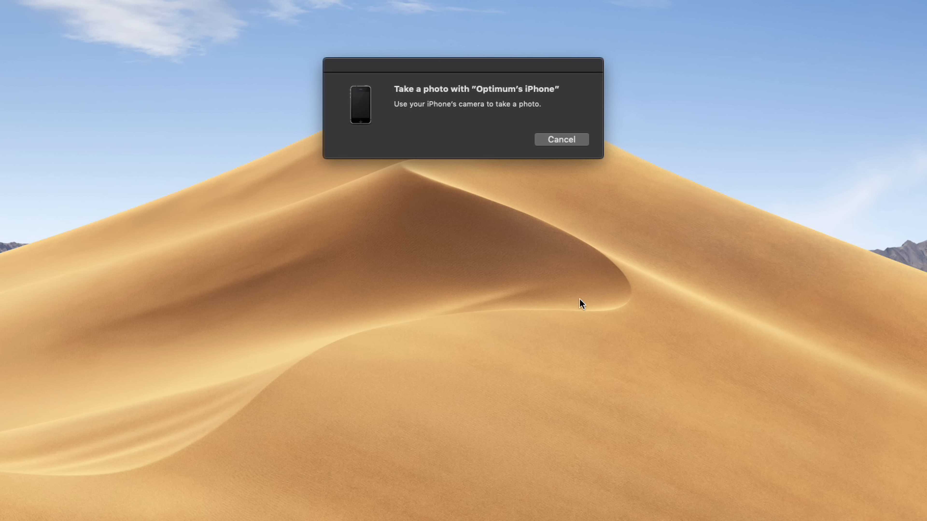
mouse_move(580, 303)
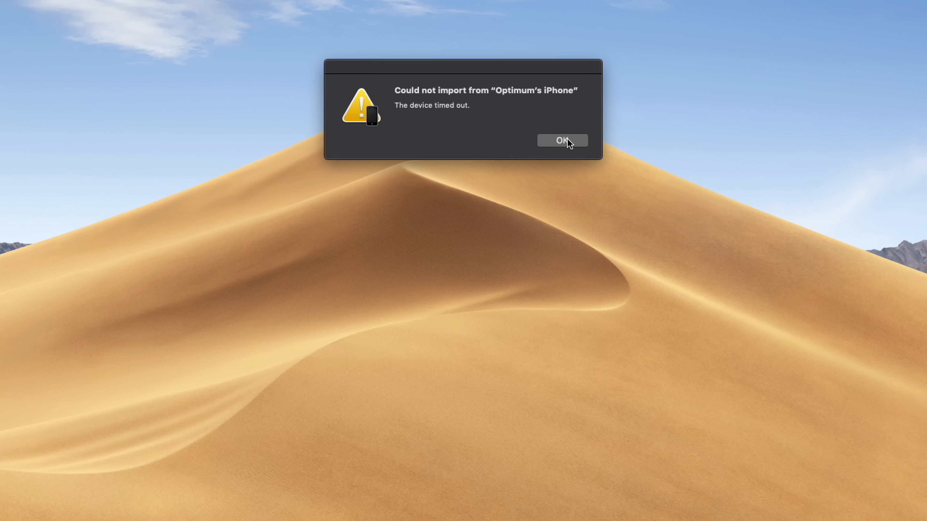
left_click(561, 141)
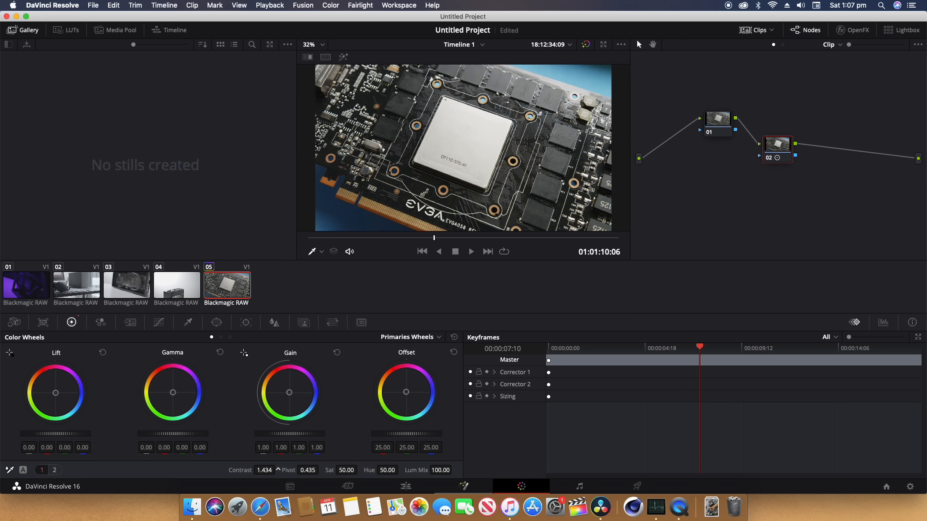
Use a Hue vs Hue curve to rotate the blue background behind the graphics card toward green
left_click(159, 323)
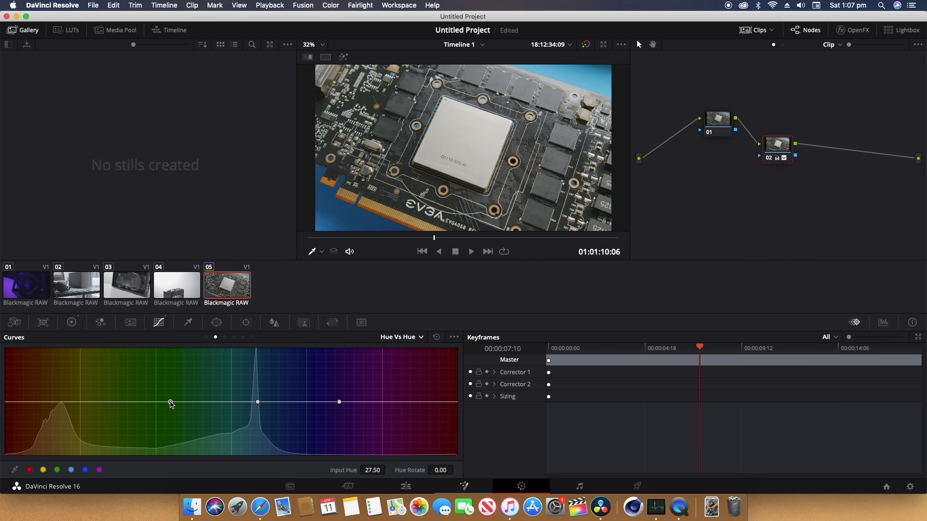
left_click_drag(258, 403, 258, 426)
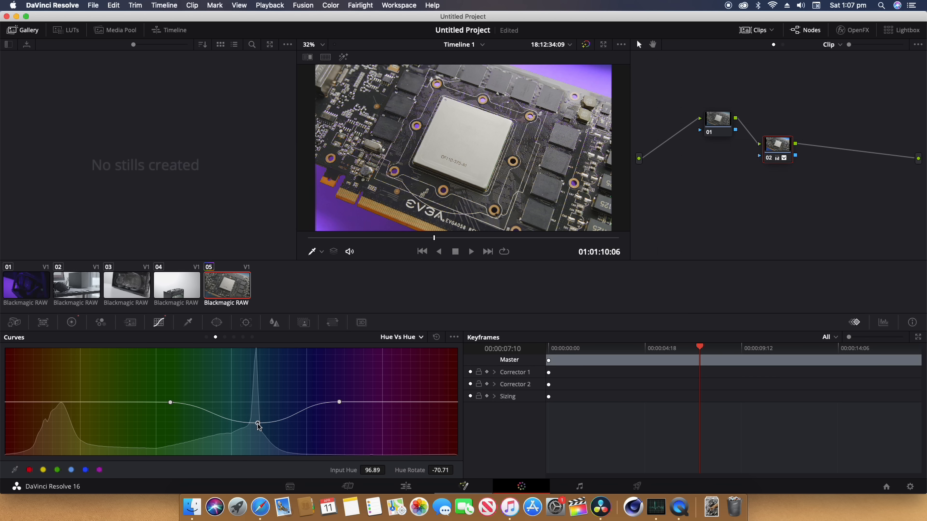
left_click_drag(258, 426, 261, 377)
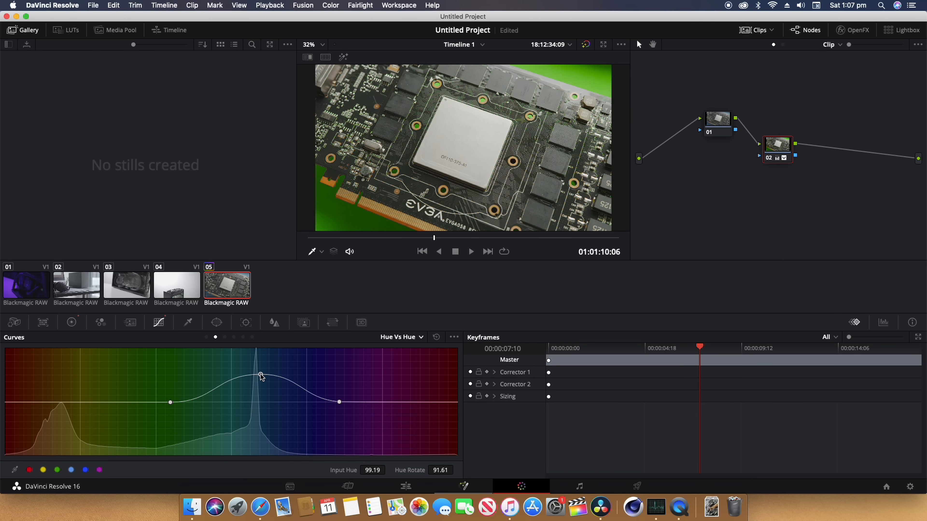
left_click_drag(261, 377, 261, 426)
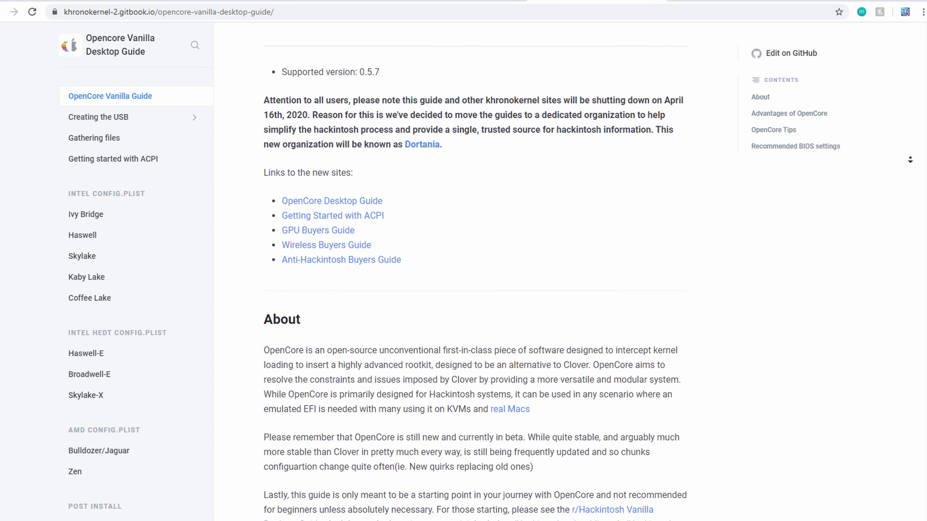
Scroll the OpenCore Vanilla Desktop Guide past About to its Advantages of OpenCore section
scroll("down", 3)
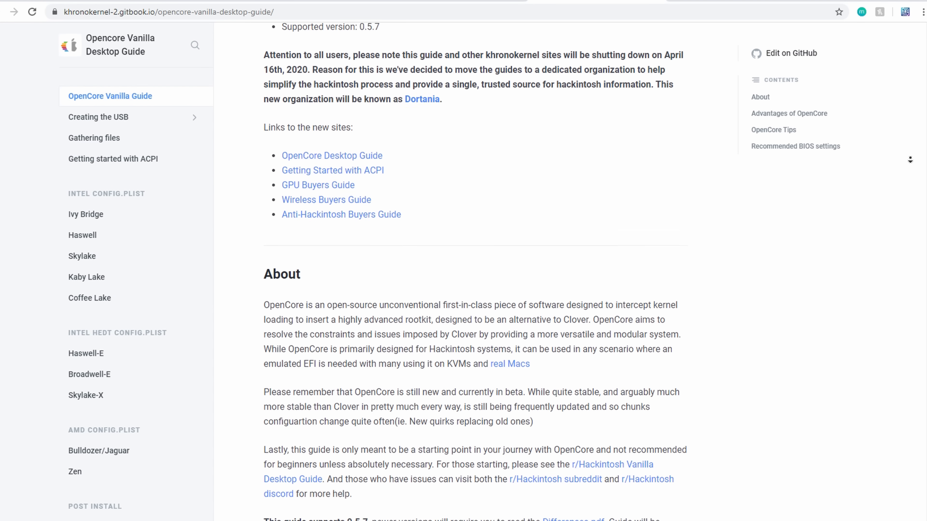
scroll("down", 3)
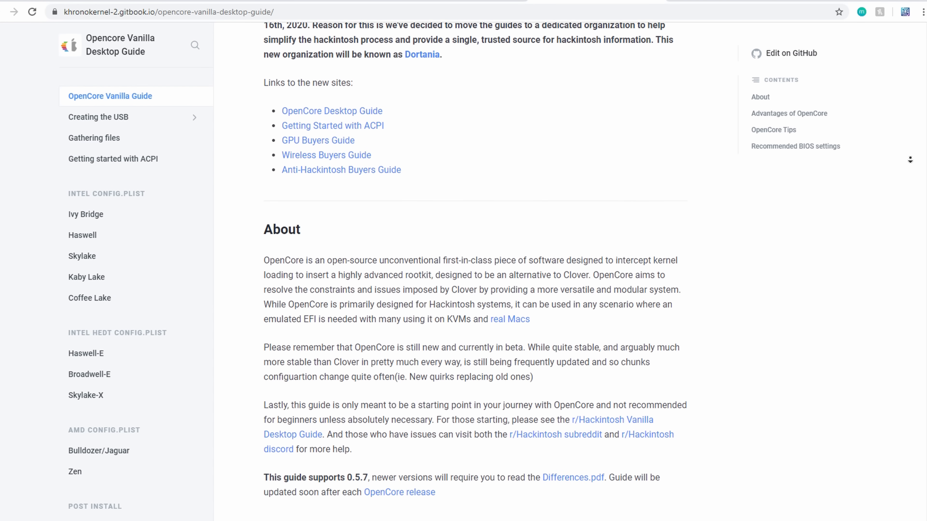
scroll("down", 3)
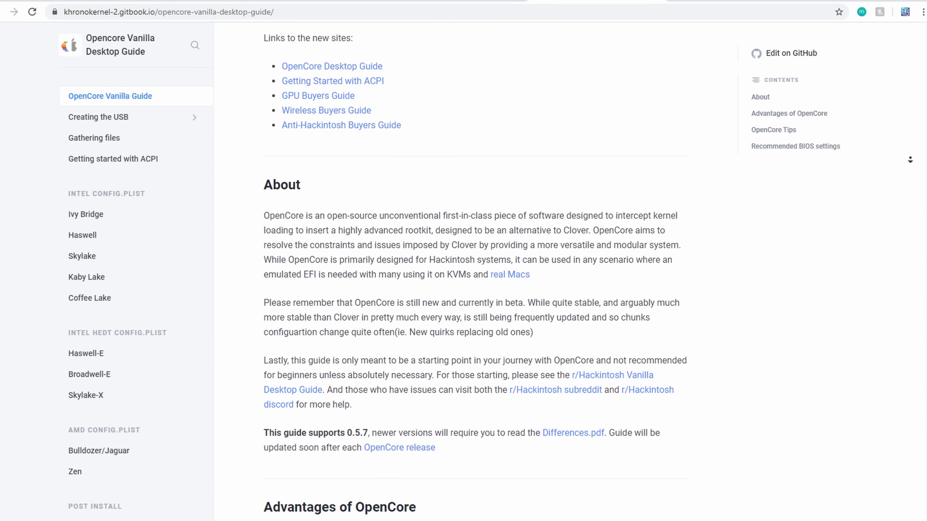
scroll("down", 3)
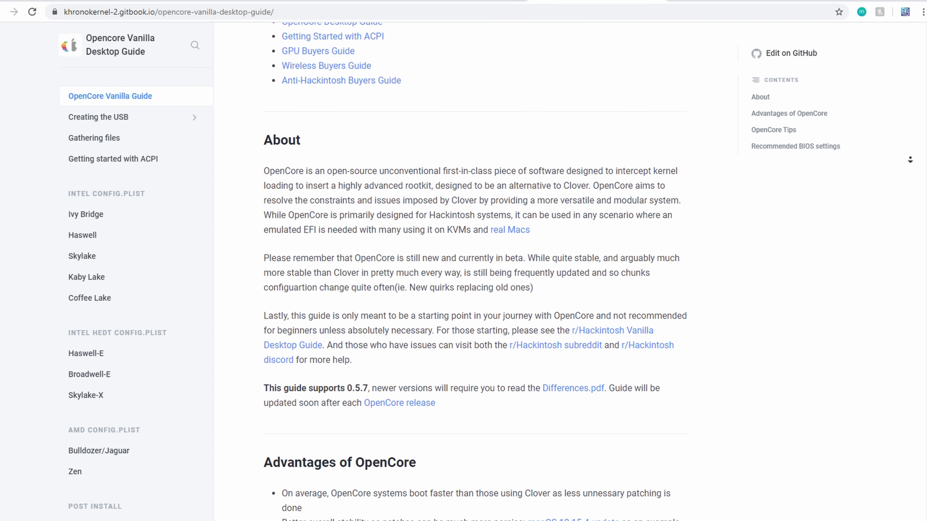
scroll("down", 3)
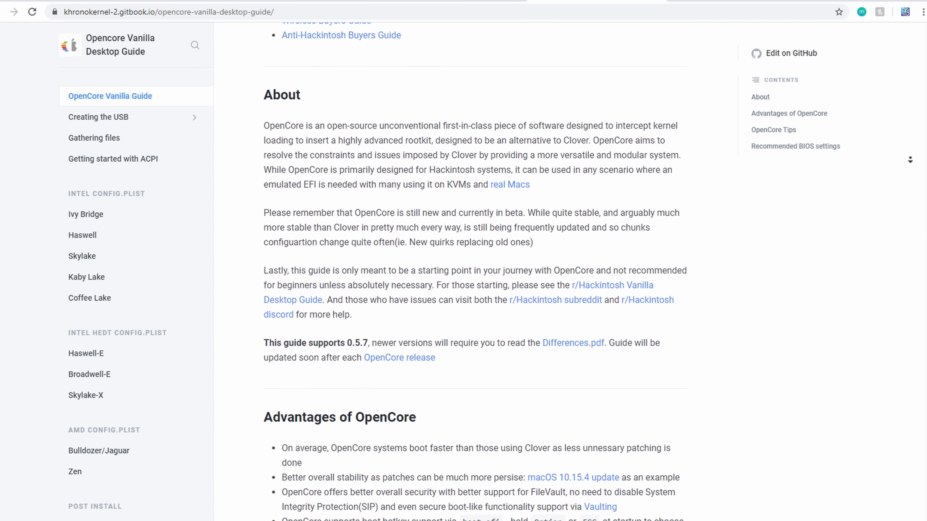
scroll("down", 3)
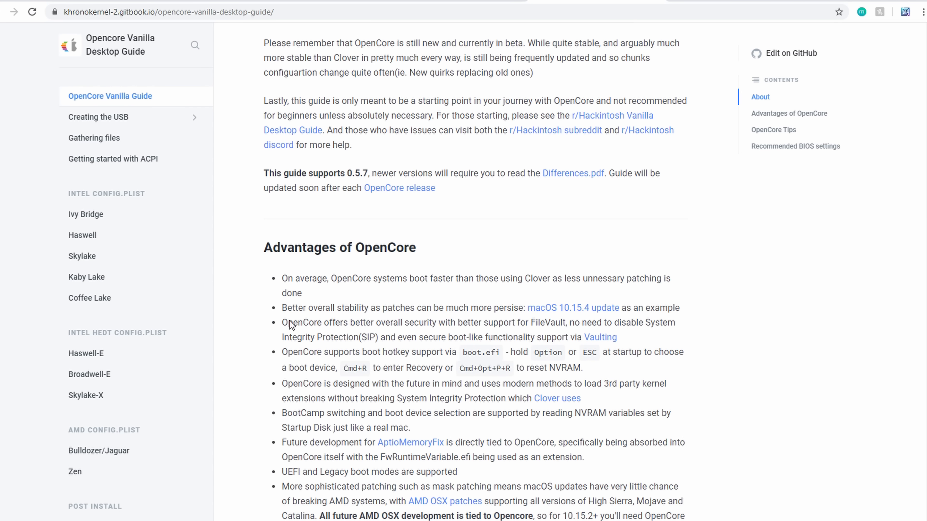
left_click_drag(282, 307, 582, 323)
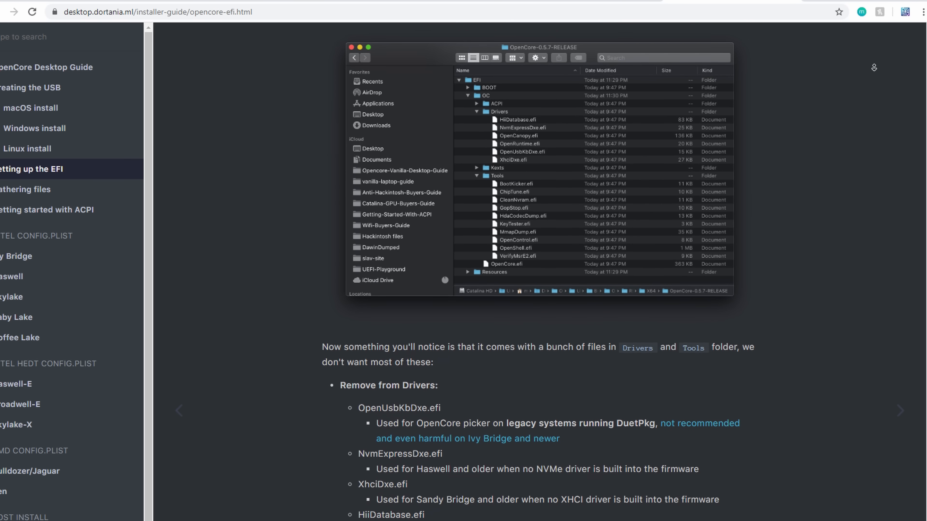
Scroll the EFI setup page, then reach the Gathering files page's Firmware Drivers section
scroll("down", 3)
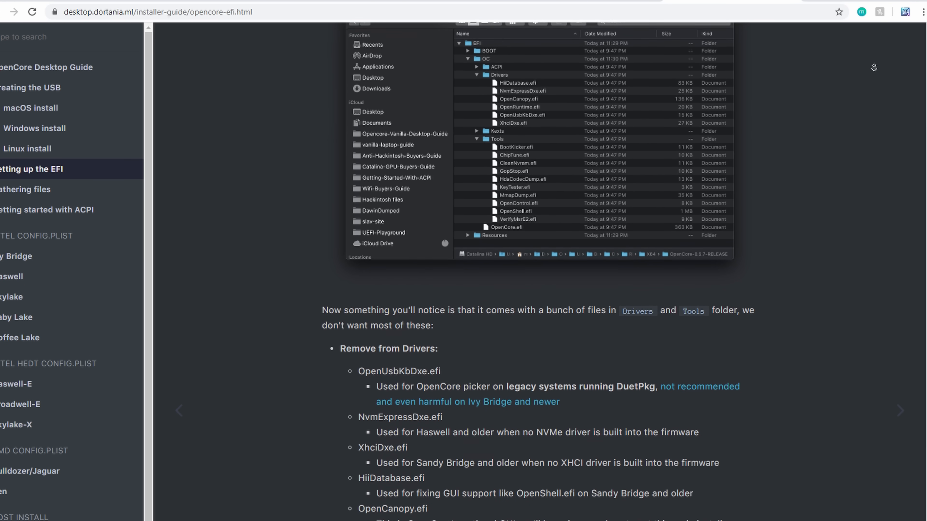
scroll("down", 3)
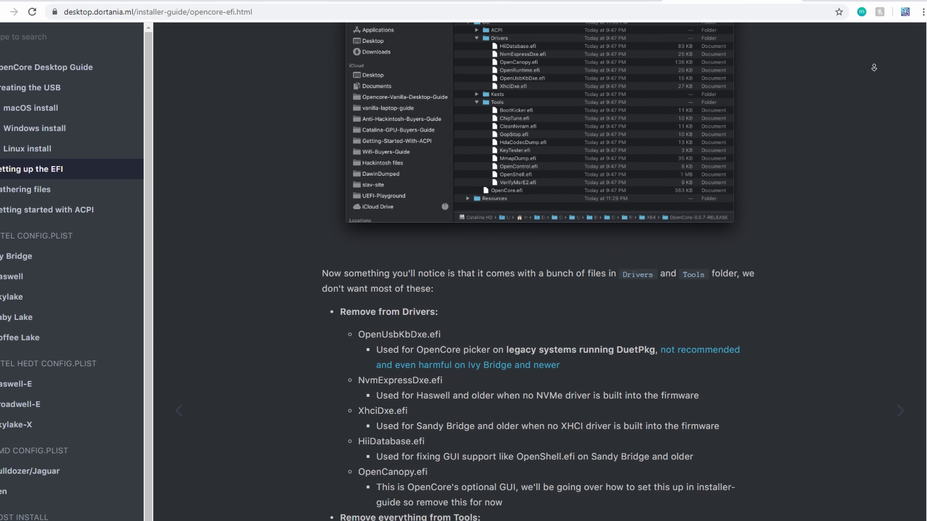
left_click(26, 190)
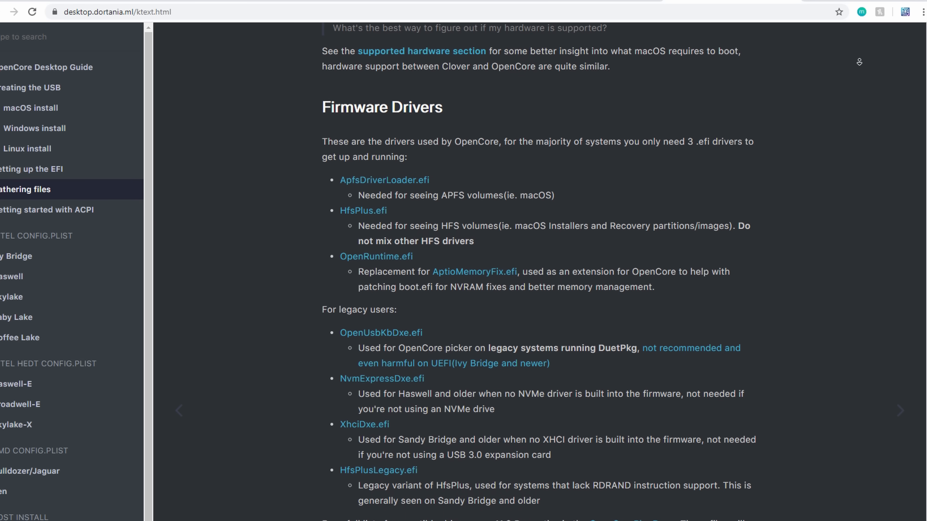
scroll("down", 3)
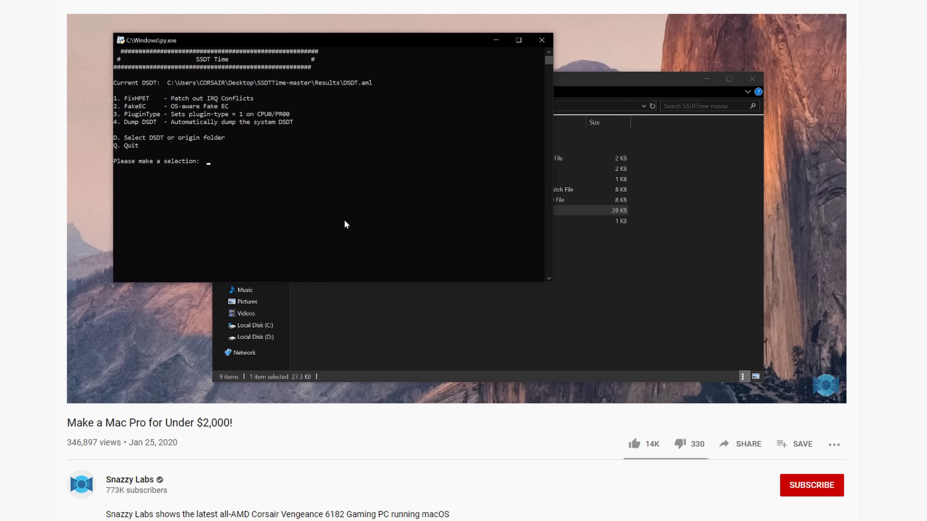
Play the 'Make a Mac Pro for Under $2,000!' YouTube video at its SSDTTime walkthrough
type("2")
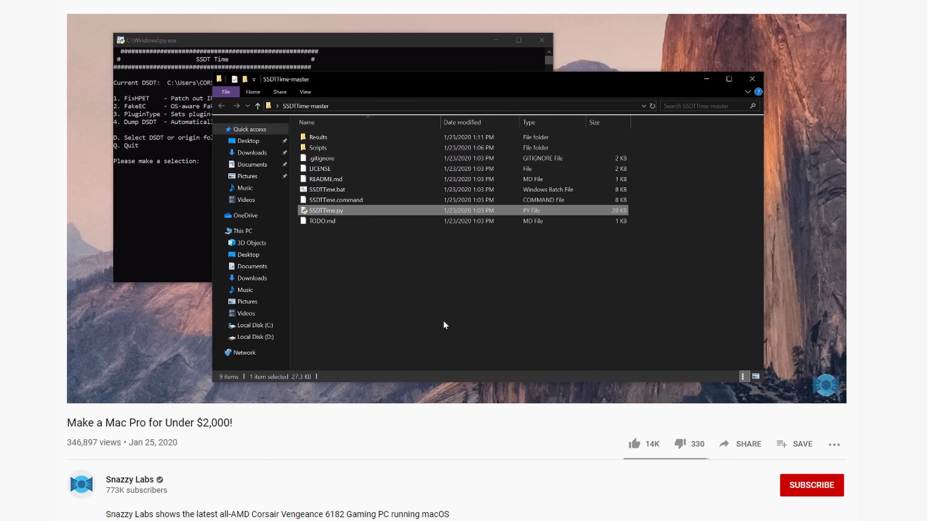
double_click(319, 137)
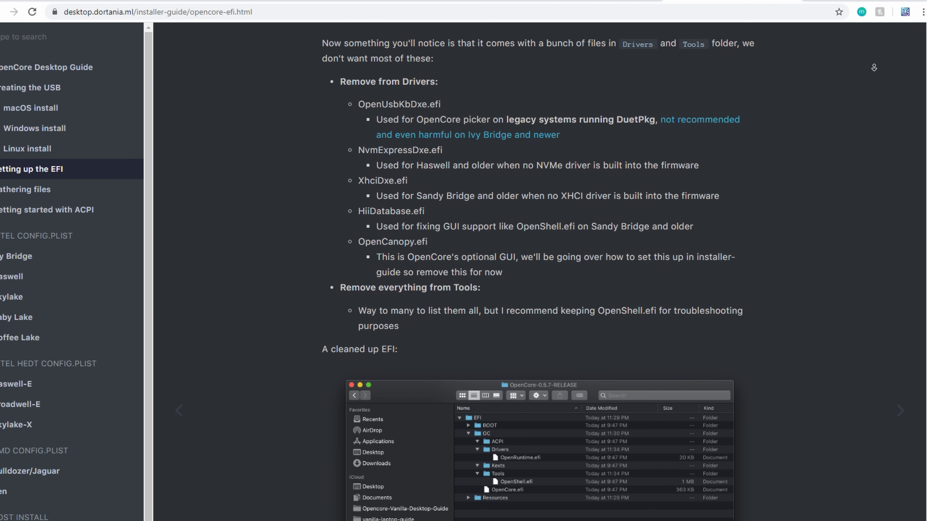
Scroll the Dortania EFI setup page down to the cleaned-up EFI example
scroll("down", 3)
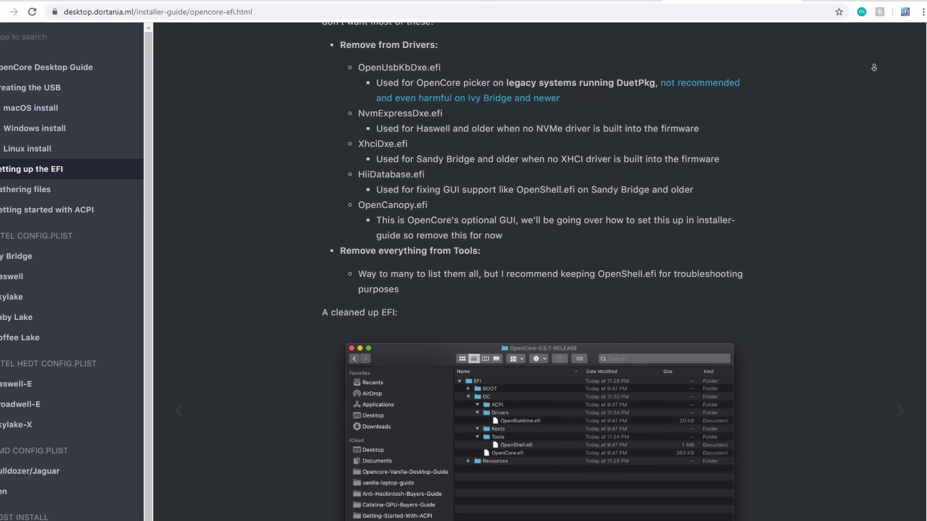
scroll("down", 3)
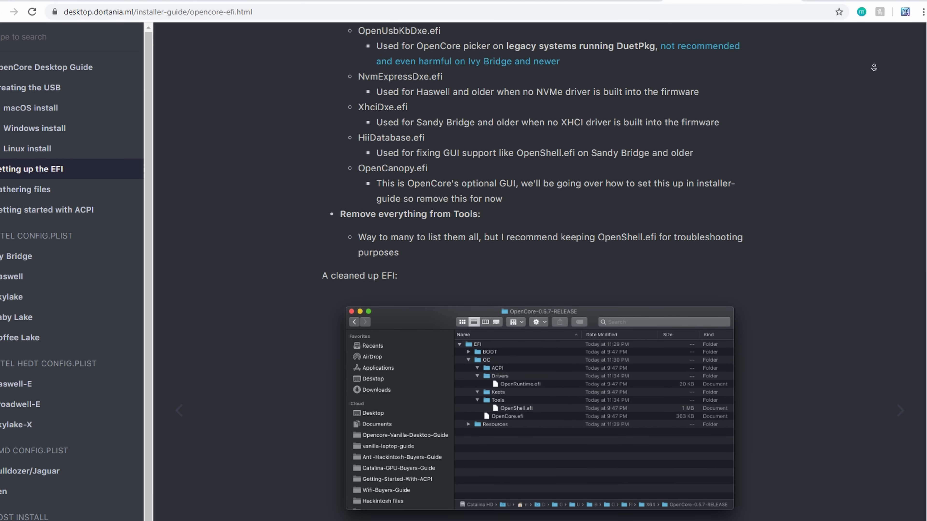